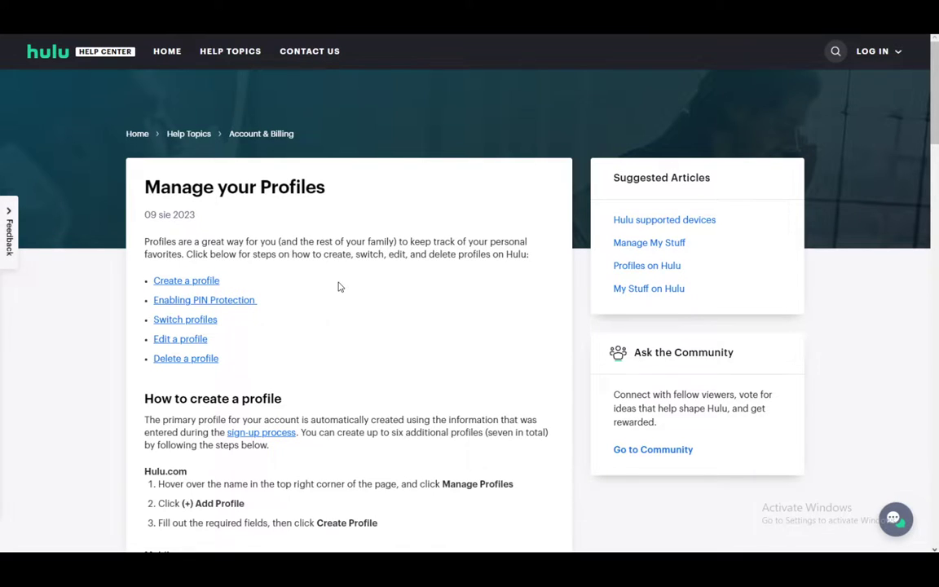
{"action": "scroll", "scroll_direction": "down", "scroll_amount": 3}
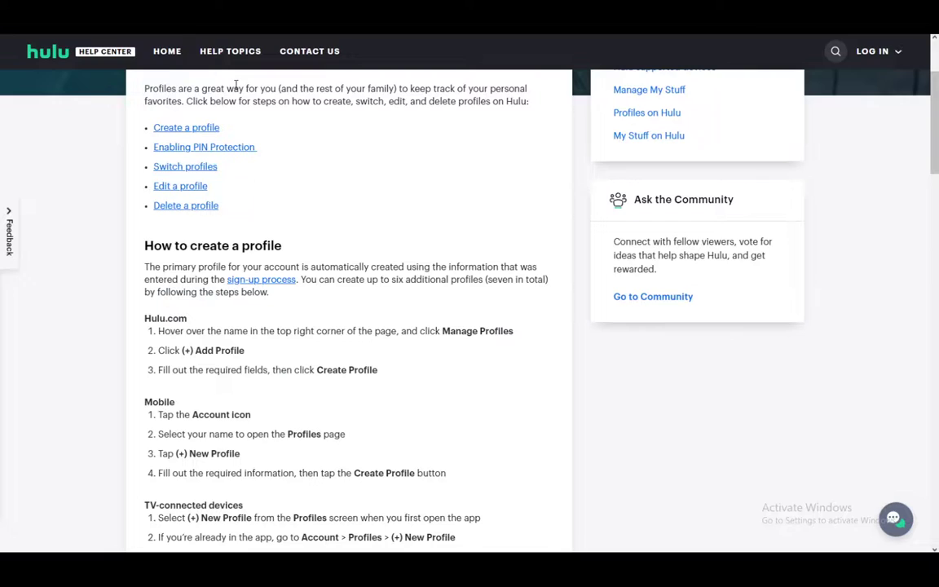
{"action": "mouse_move", "coordinate": [285, 134]}
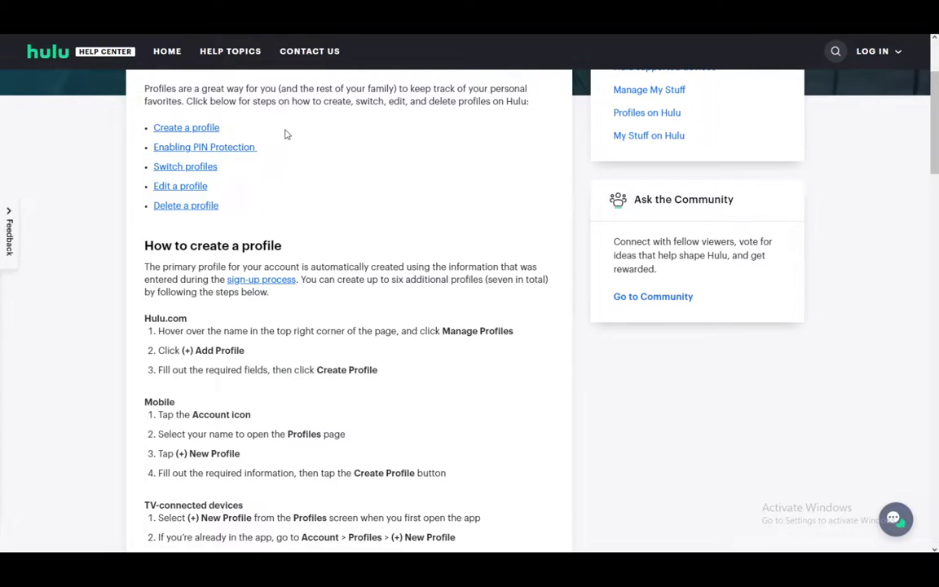
{"action": "mouse_move", "coordinate": [307, 168]}
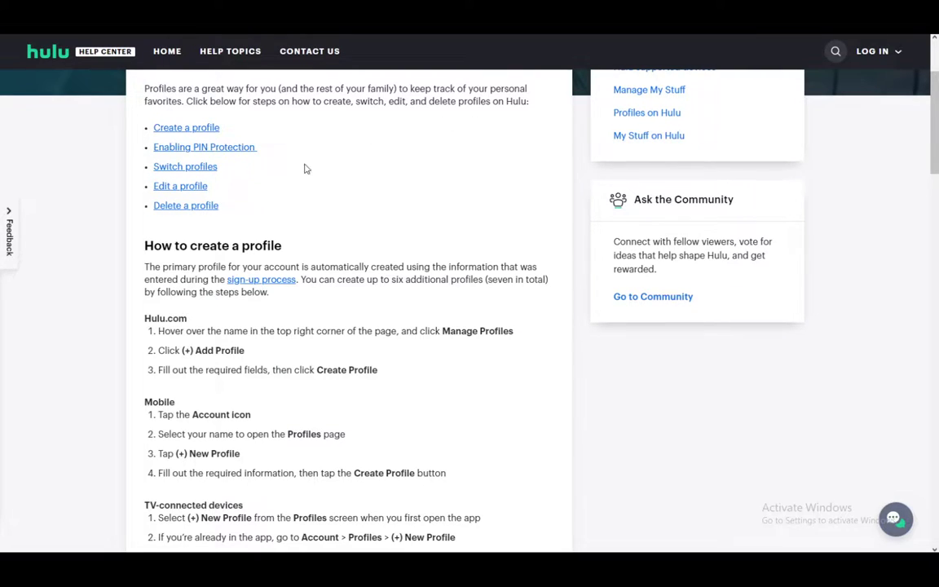
{"action": "mouse_move", "coordinate": [235, 166]}
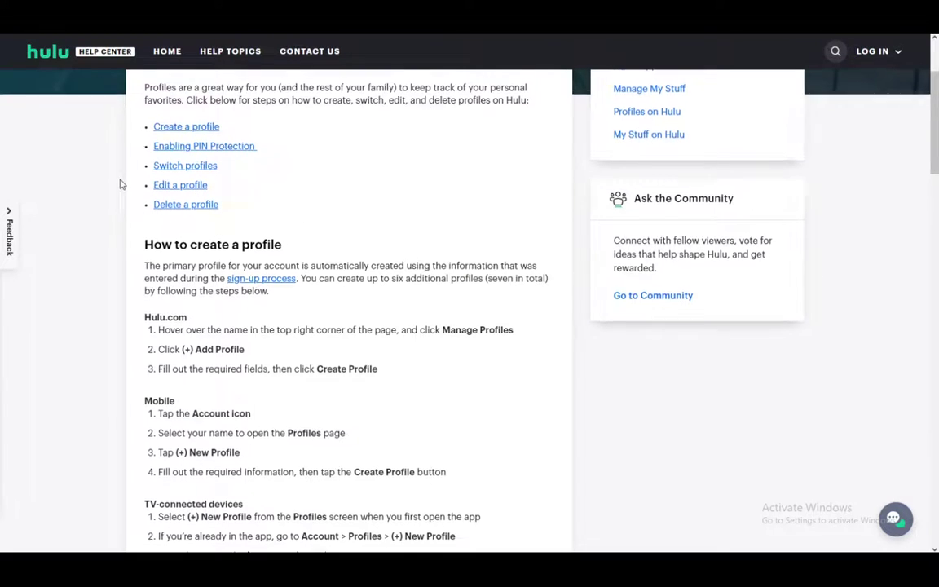
{"action": "scroll", "scroll_direction": "down", "scroll_amount": 3}
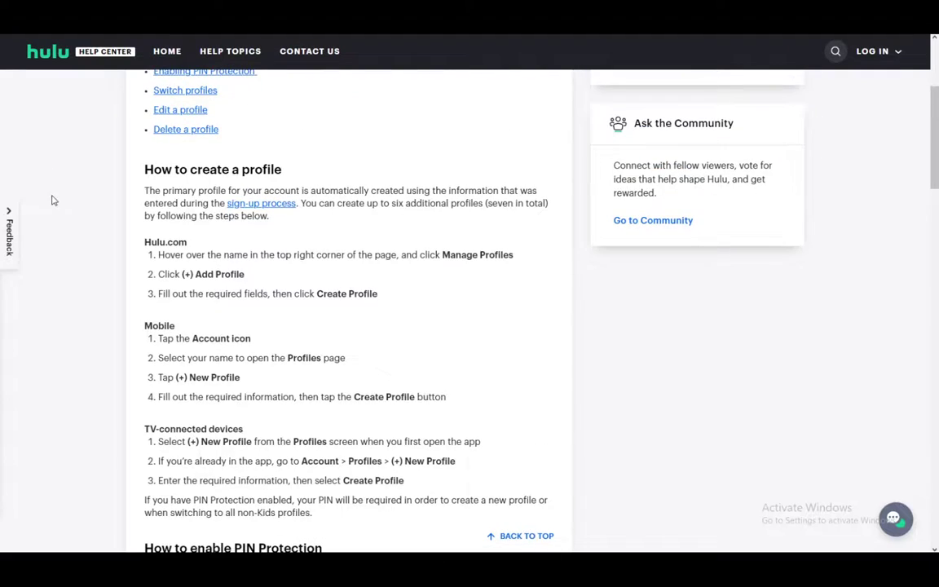
{"action": "scroll", "scroll_direction": "up", "scroll_amount": 3}
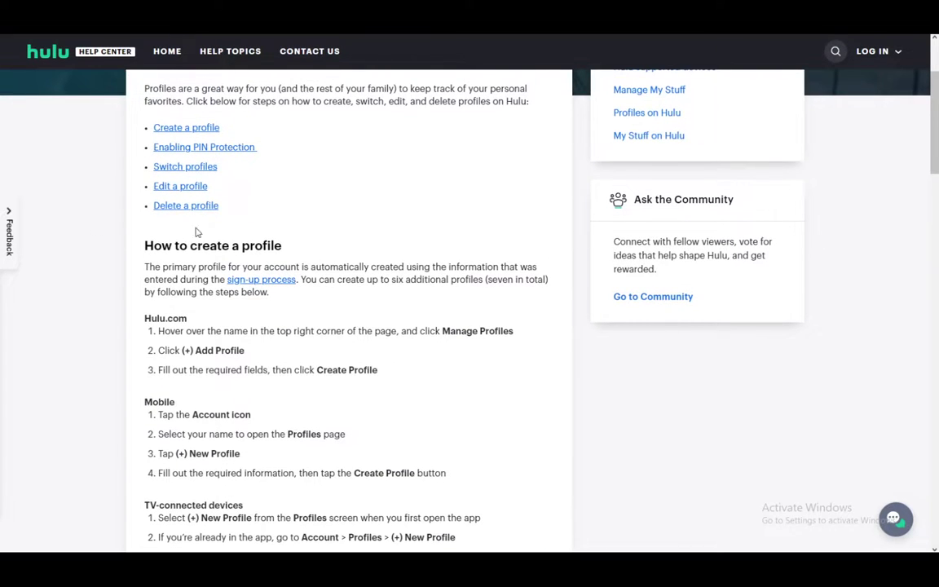
{"action": "scroll", "scroll_direction": "down", "scroll_amount": 3}
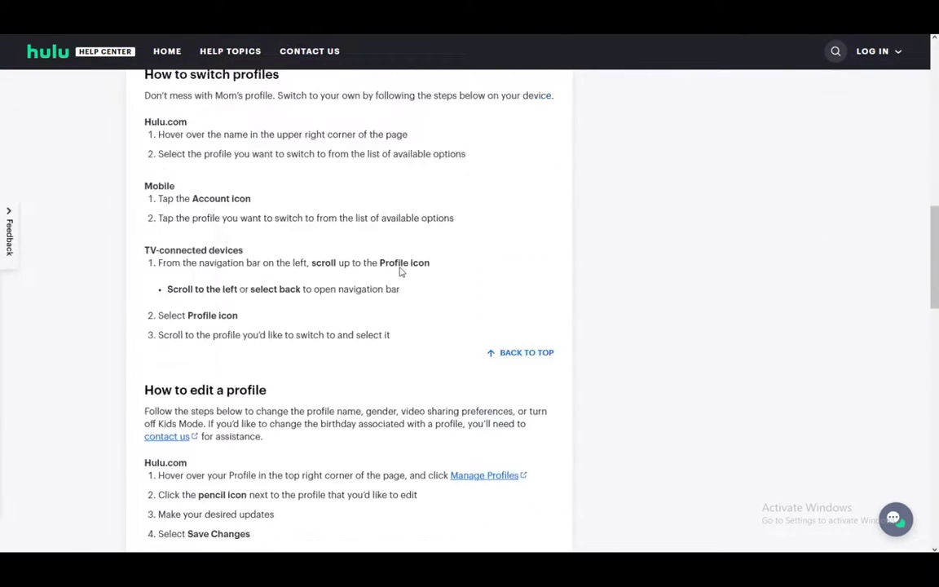
{"action": "scroll", "scroll_direction": "down", "scroll_amount": 3}
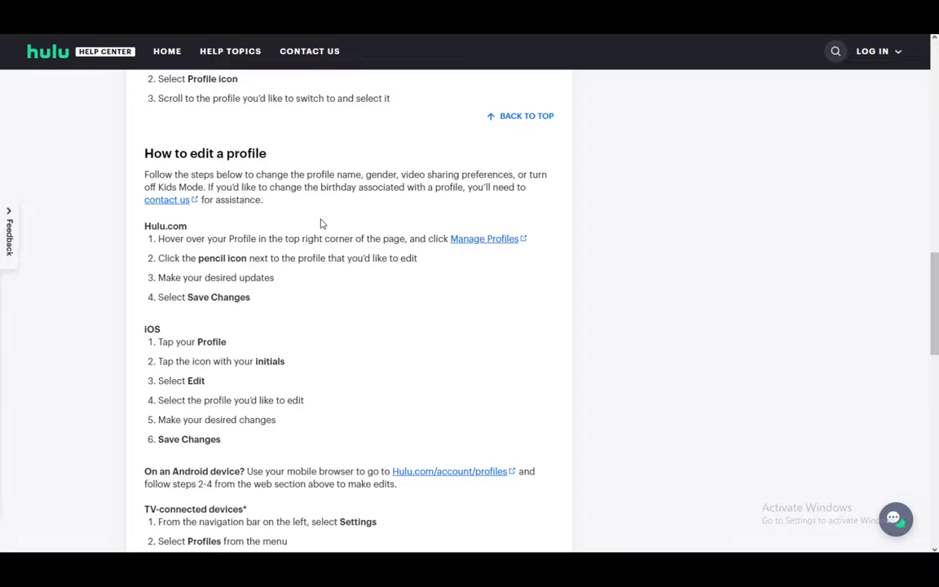
{"action": "scroll", "scroll_direction": "down", "scroll_amount": 3}
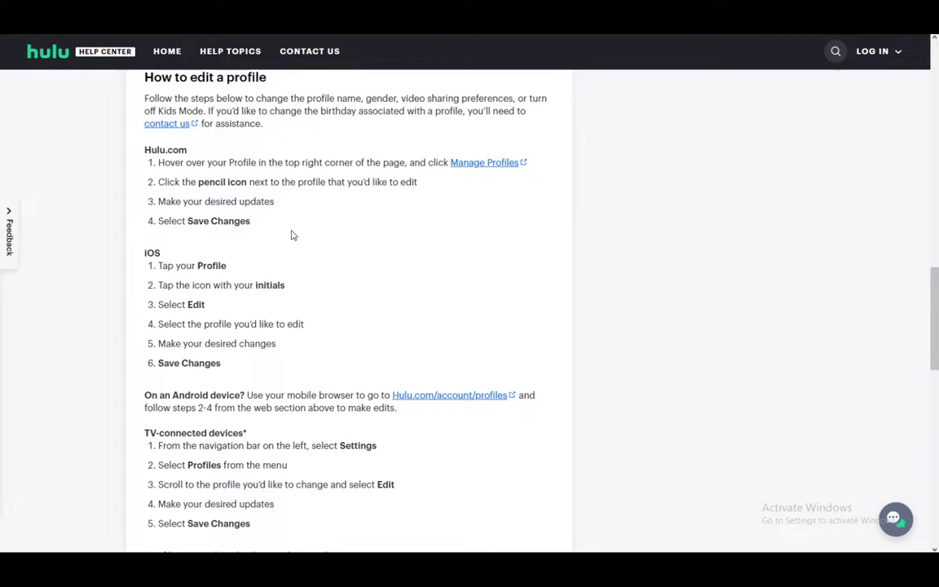
{"action": "scroll", "scroll_direction": "up", "scroll_amount": 3}
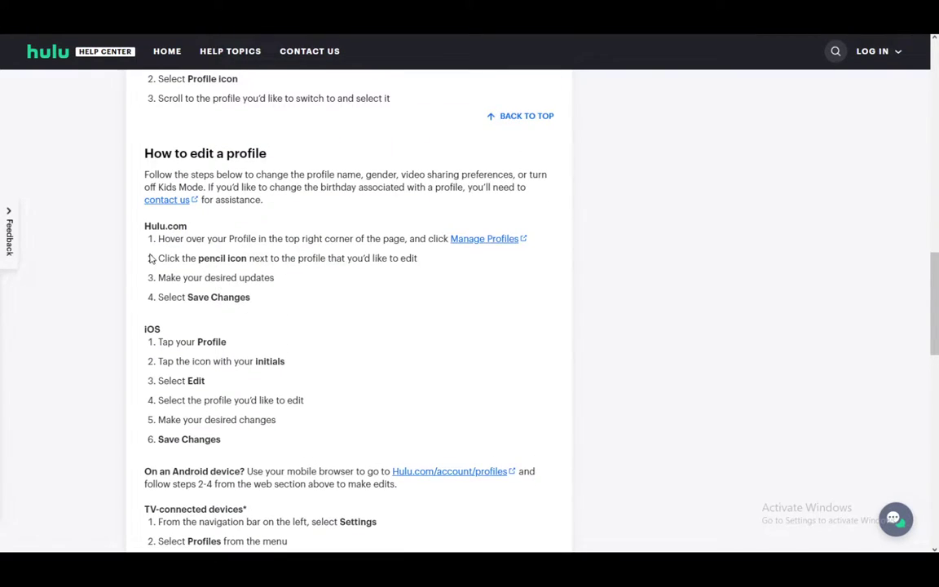
{"action": "scroll", "scroll_direction": "down", "scroll_amount": 3}
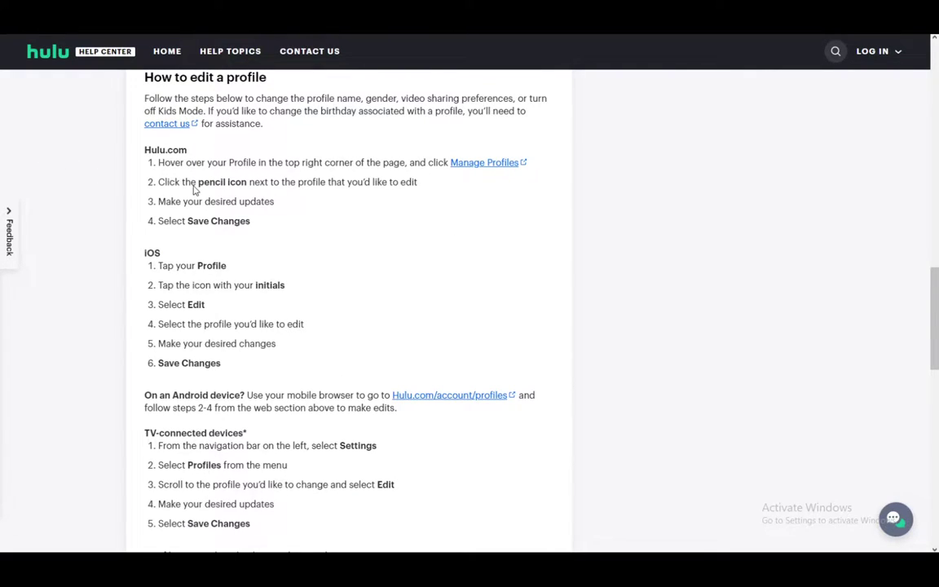
{"action": "mouse_move", "coordinate": [385, 142]}
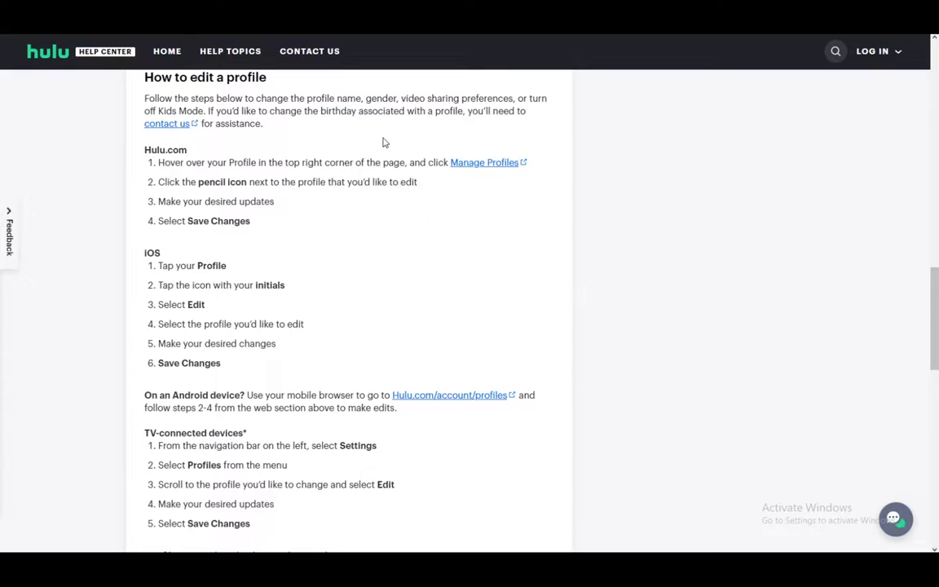
{"action": "mouse_move", "coordinate": [368, 124]}
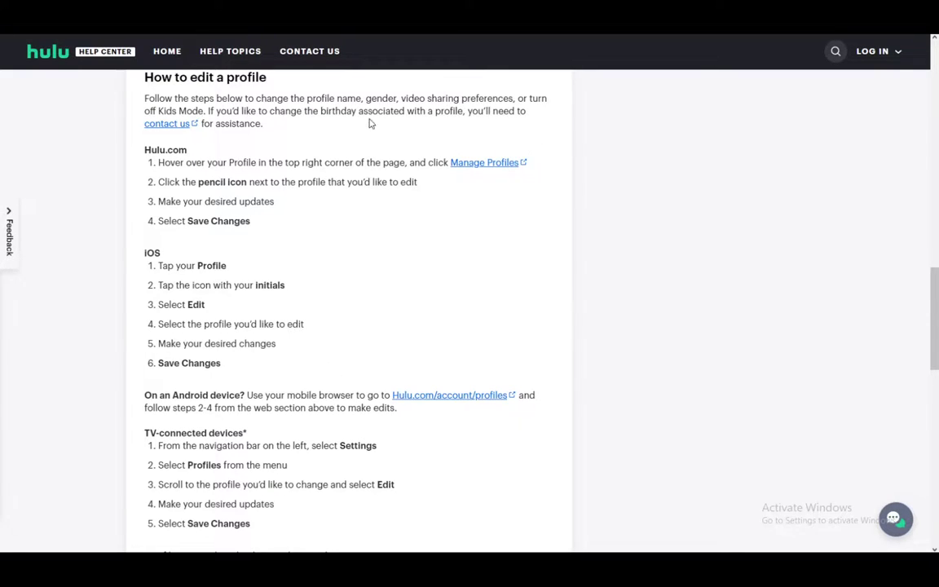
{"action": "mouse_move", "coordinate": [192, 161]}
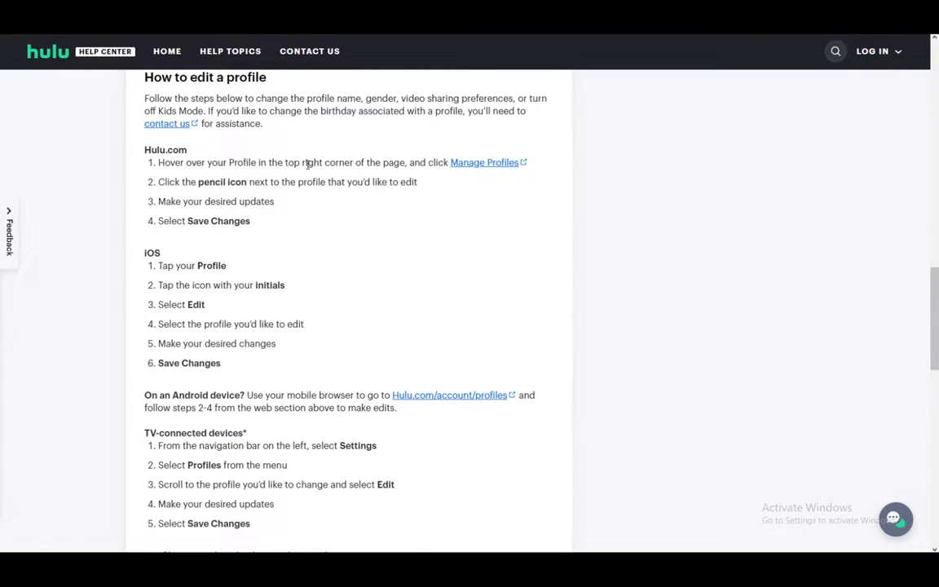
{"action": "mouse_move", "coordinate": [365, 202]}
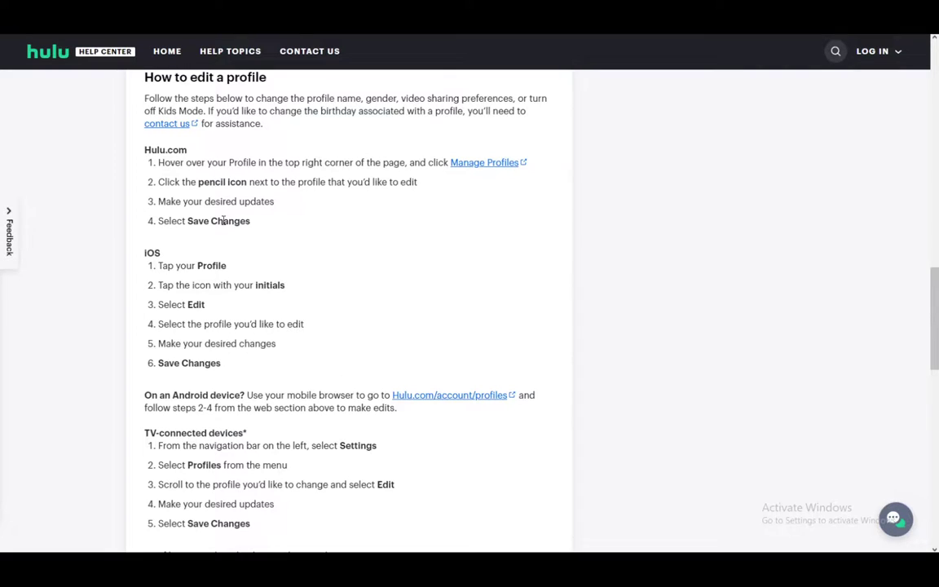
{"action": "scroll", "scroll_direction": "down", "scroll_amount": 3}
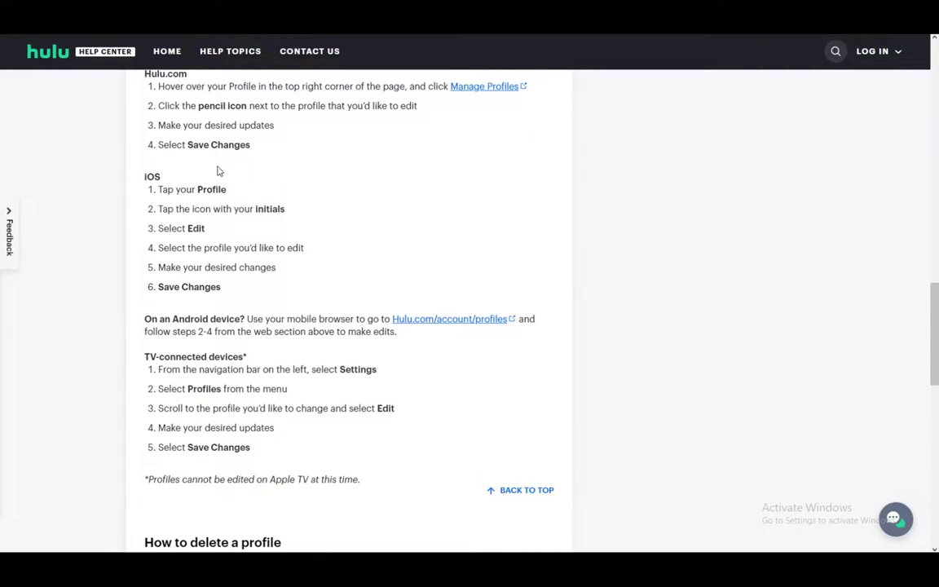
{"action": "mouse_move", "coordinate": [292, 179]}
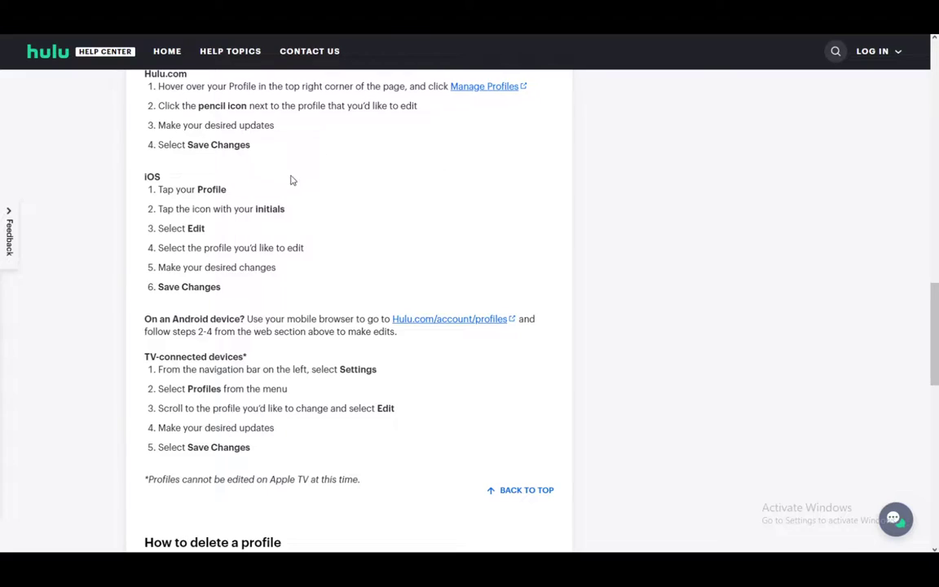
{"action": "mouse_move", "coordinate": [212, 228]}
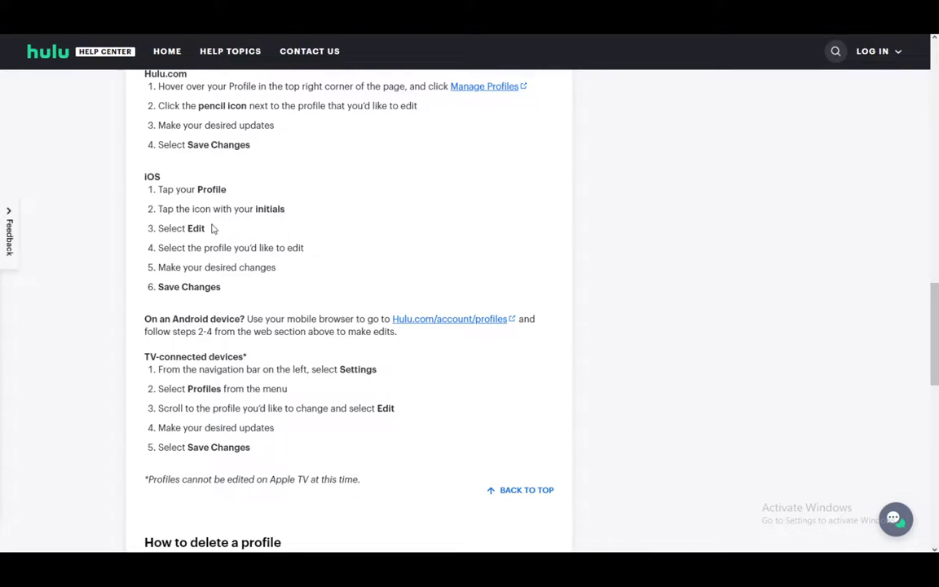
{"action": "mouse_move", "coordinate": [329, 248]}
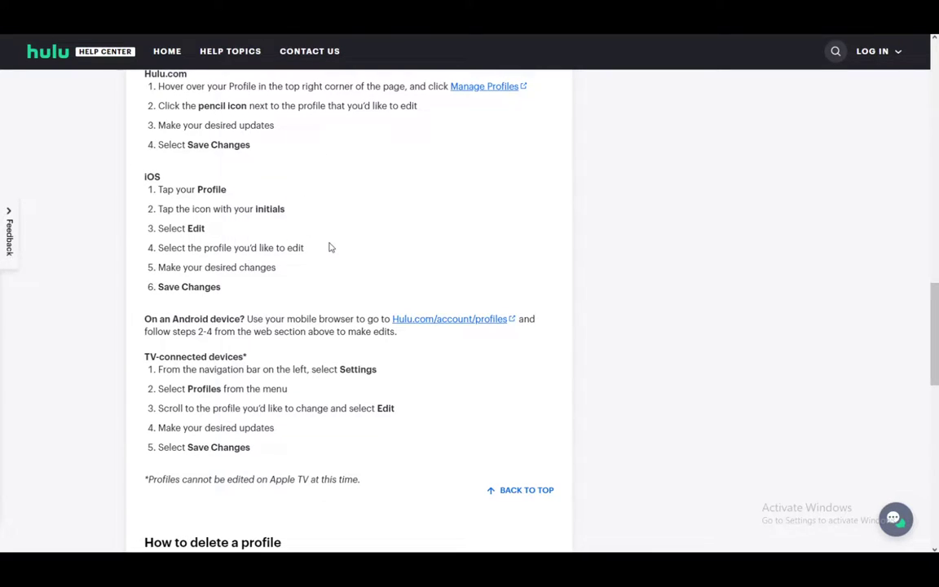
{"action": "mouse_move", "coordinate": [243, 173]}
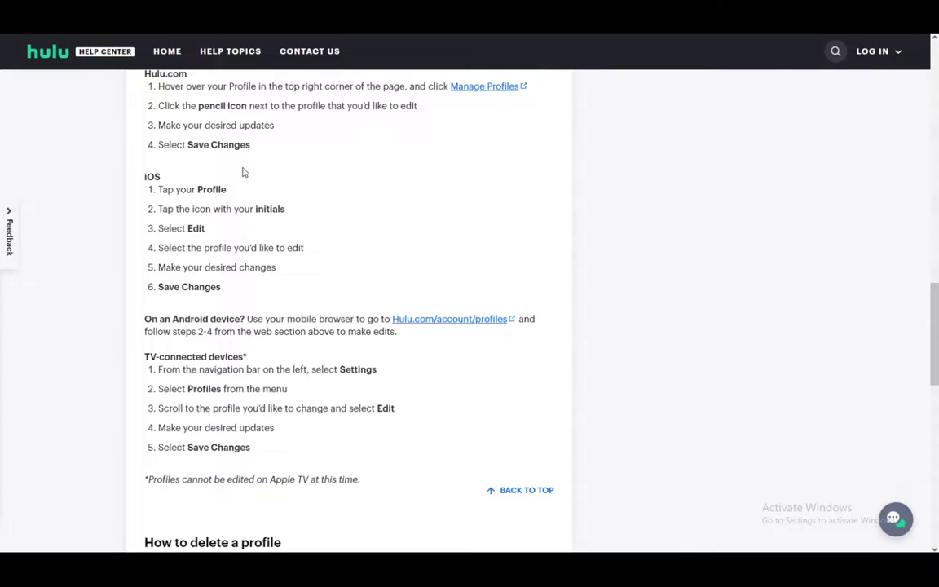
{"action": "mouse_move", "coordinate": [209, 205]}
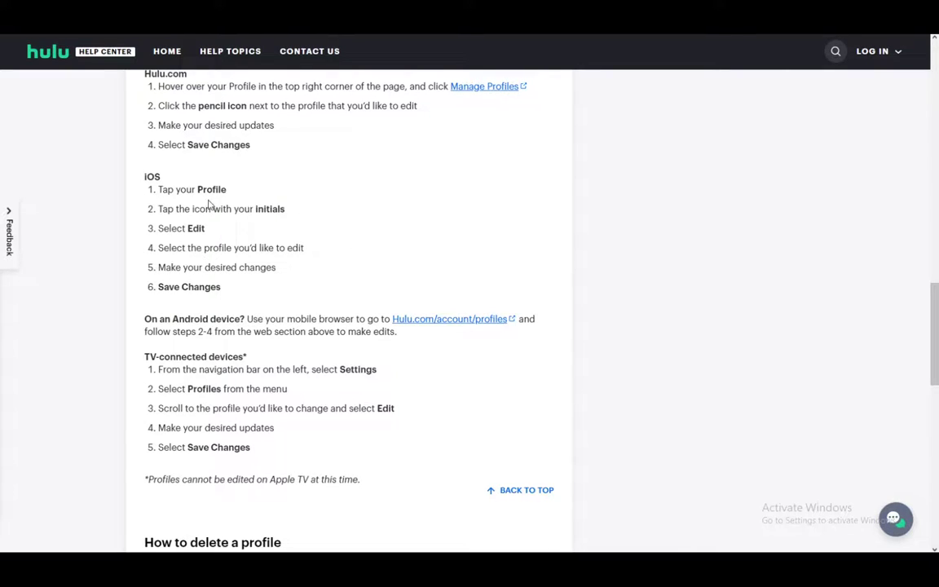
{"action": "scroll", "scroll_direction": "down", "scroll_amount": 3}
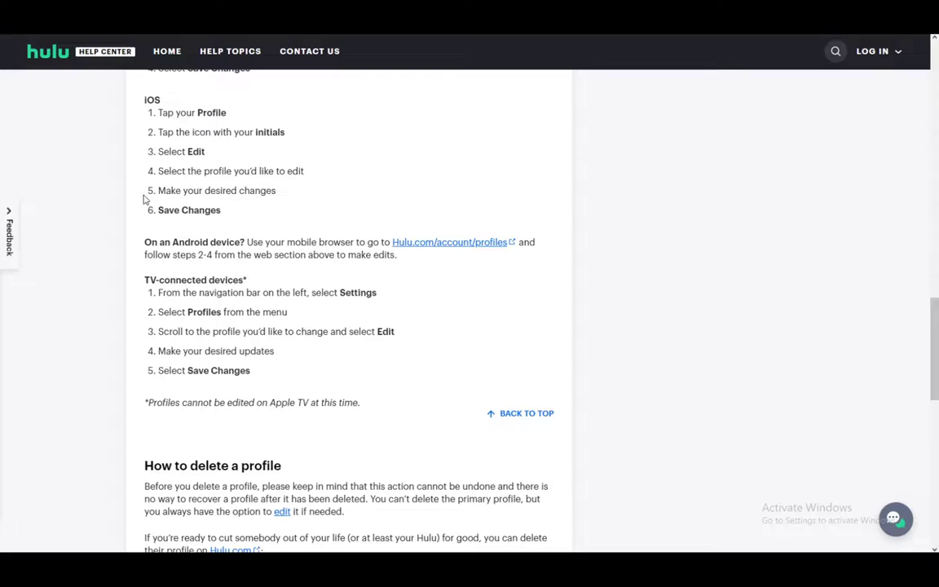
{"action": "mouse_move", "coordinate": [232, 294]}
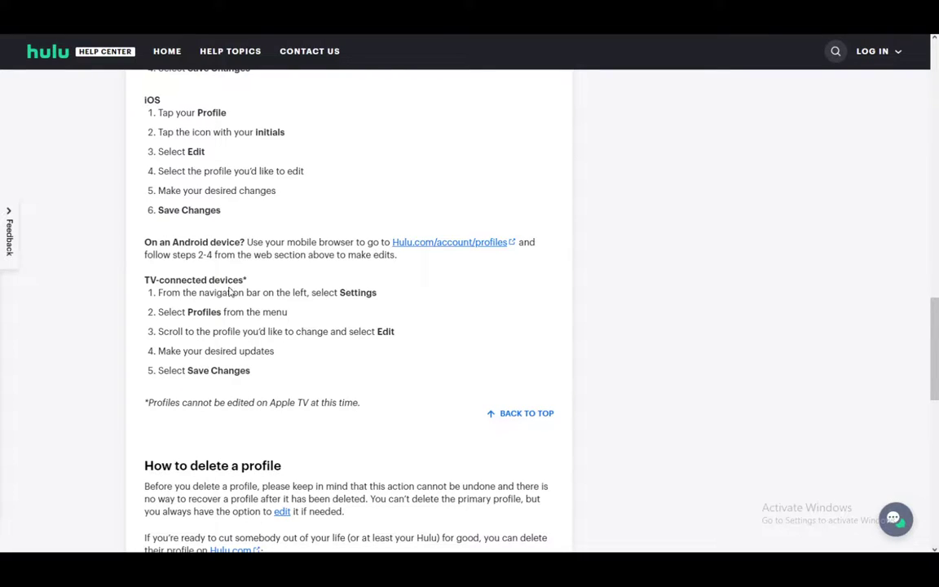
{"action": "mouse_move", "coordinate": [372, 287]}
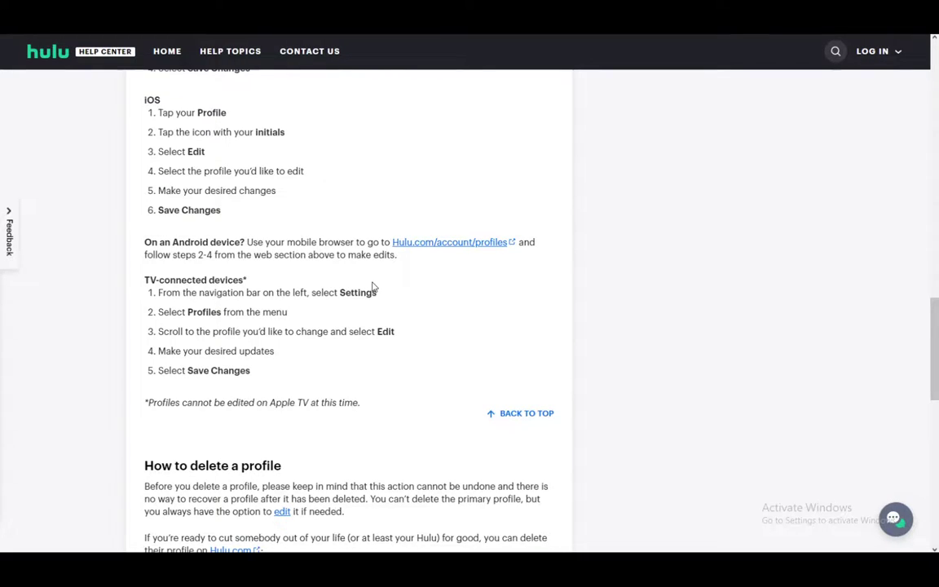
{"action": "mouse_move", "coordinate": [336, 327]}
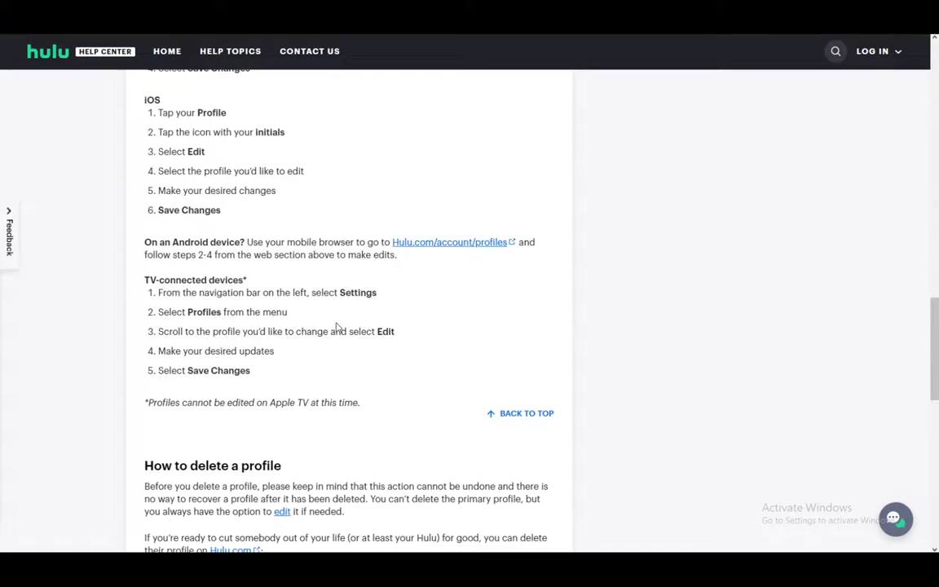
{"action": "mouse_move", "coordinate": [417, 343]}
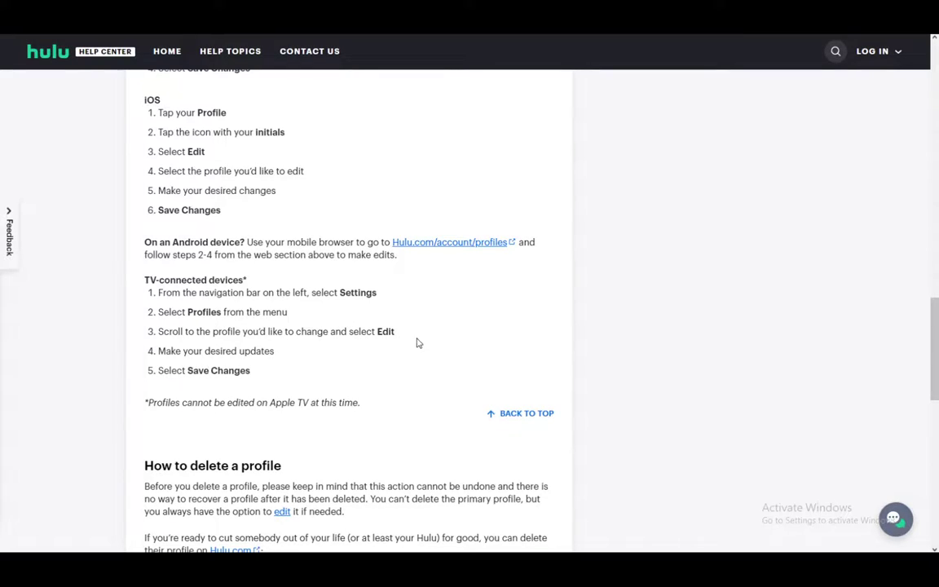
{"action": "mouse_move", "coordinate": [284, 352]}
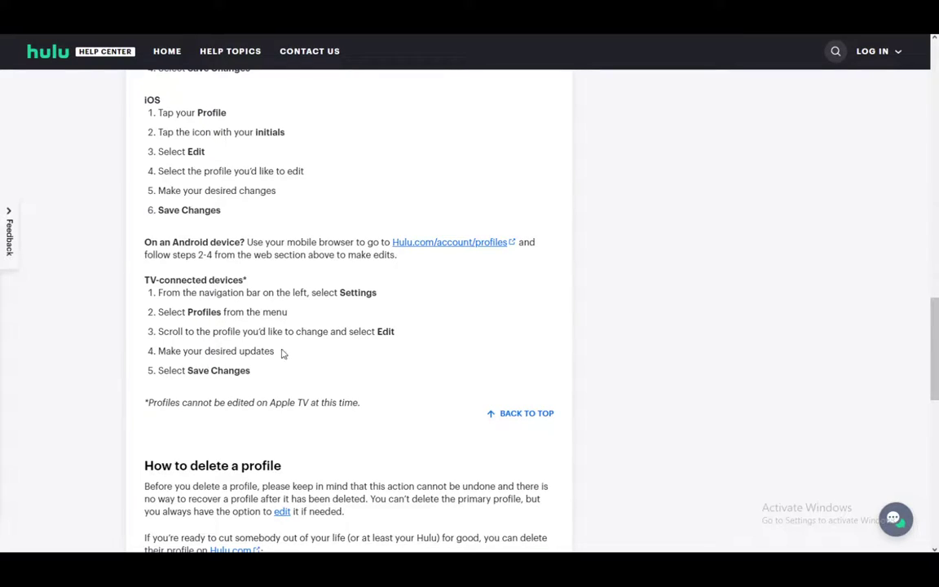
{"action": "mouse_move", "coordinate": [88, 372]}
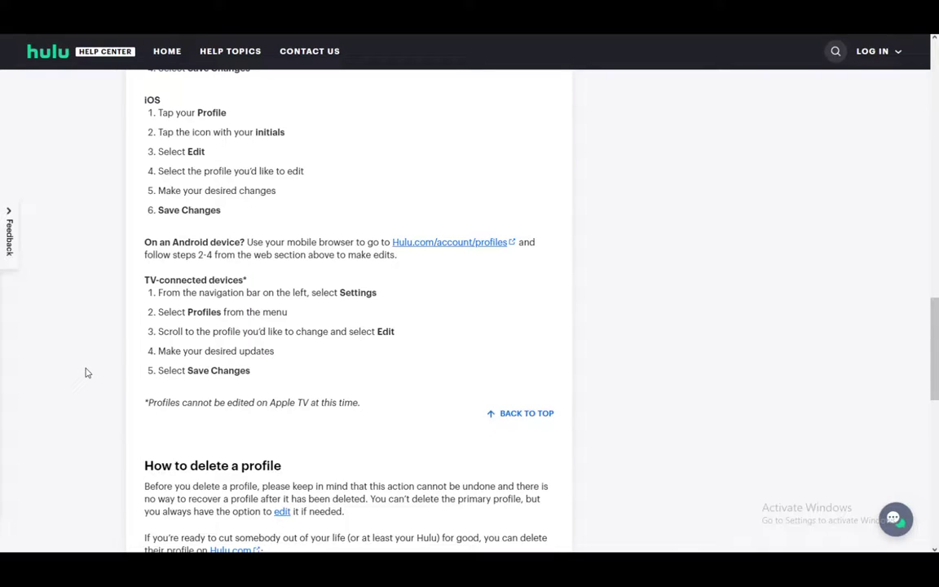
{"action": "scroll", "scroll_direction": "up", "scroll_amount": 3}
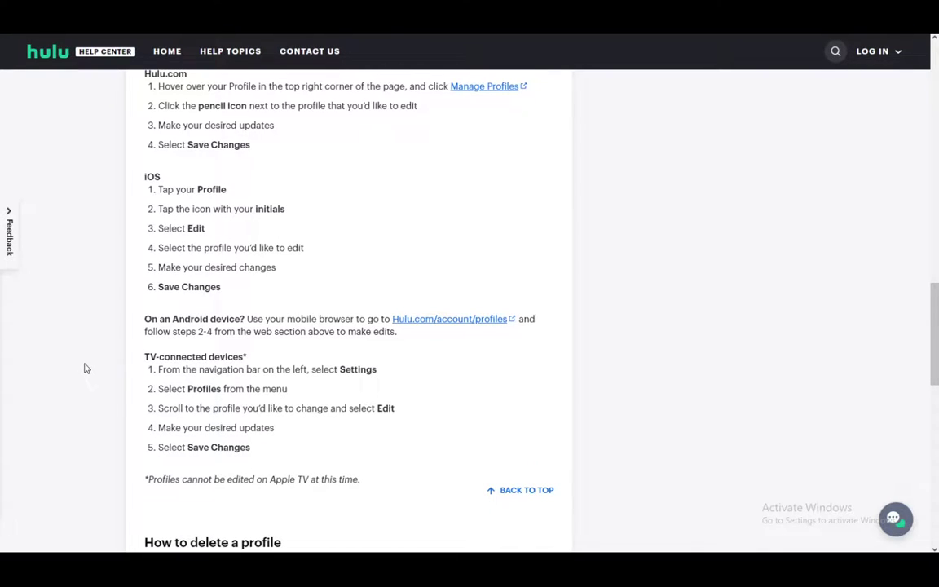
{"action": "scroll", "scroll_direction": "up", "scroll_amount": 3}
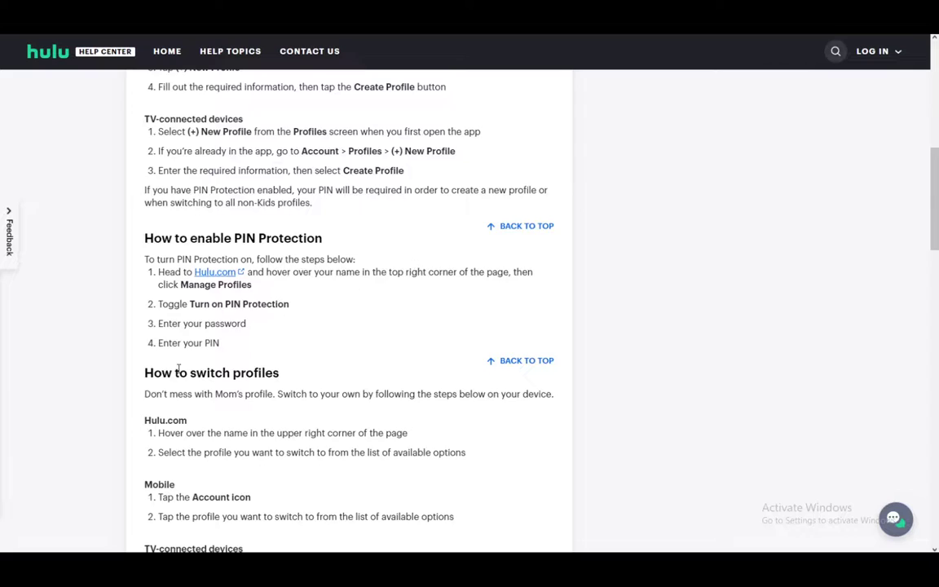
{"action": "scroll", "scroll_direction": "up", "scroll_amount": 3}
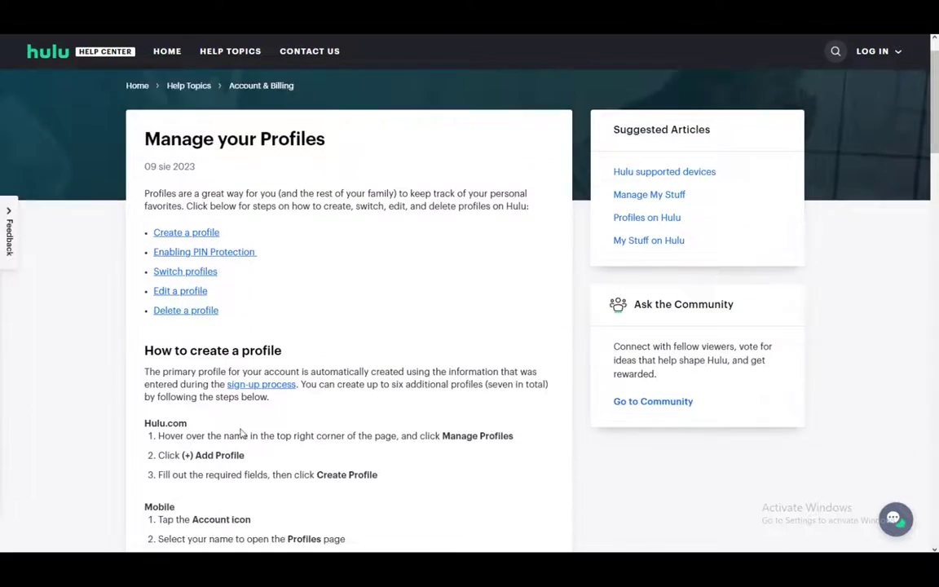
{"action": "scroll", "scroll_direction": "down", "scroll_amount": 3}
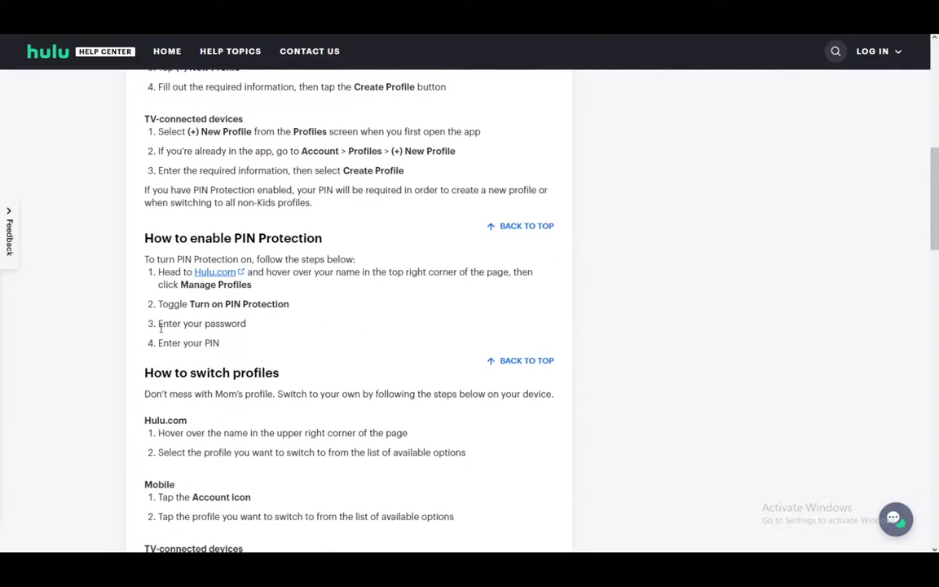
{"action": "scroll", "scroll_direction": "down", "scroll_amount": 3}
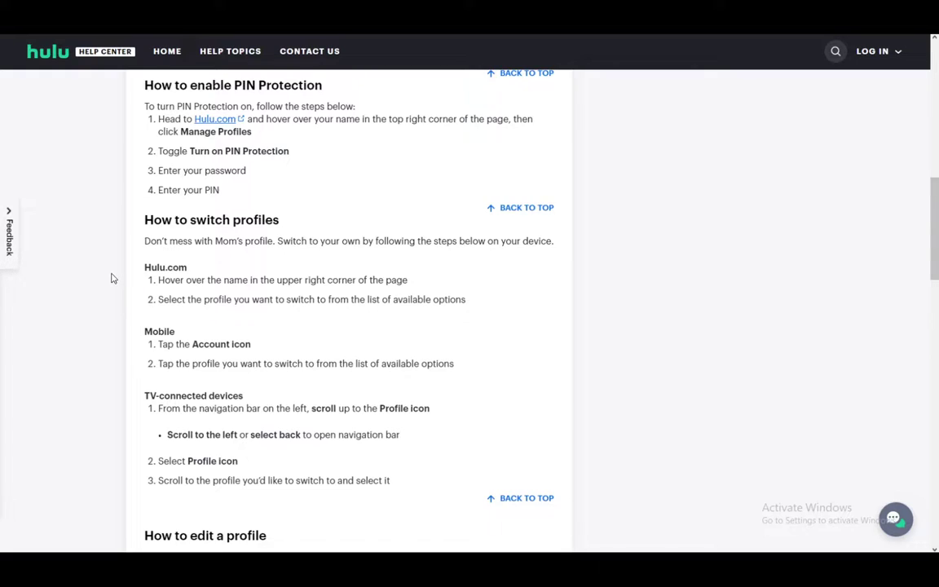
{"action": "mouse_move", "coordinate": [127, 285]}
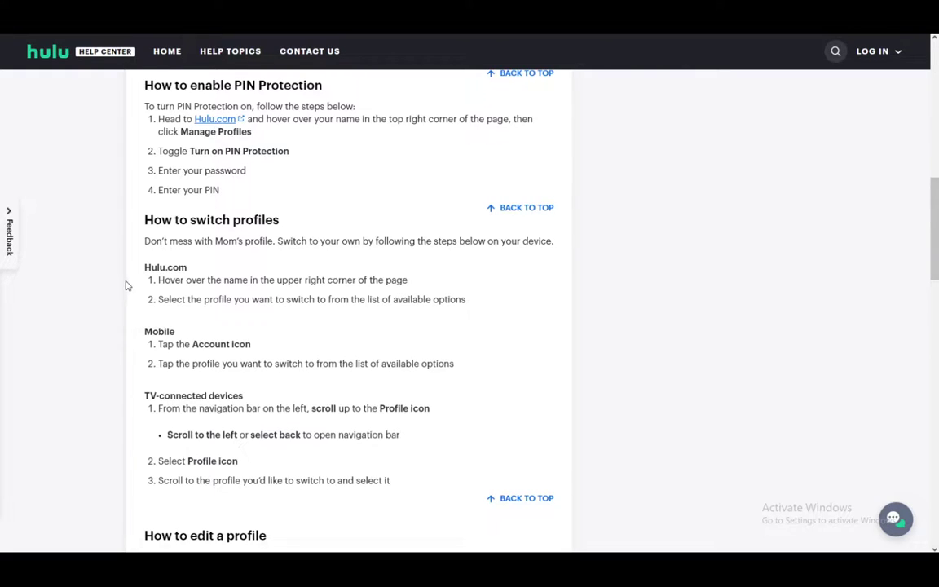
{"action": "mouse_move", "coordinate": [153, 301]}
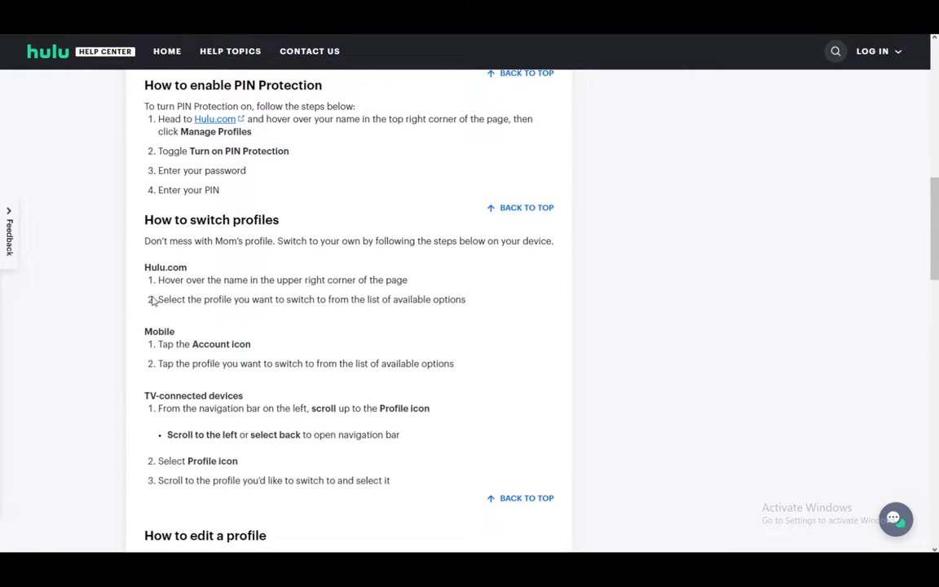